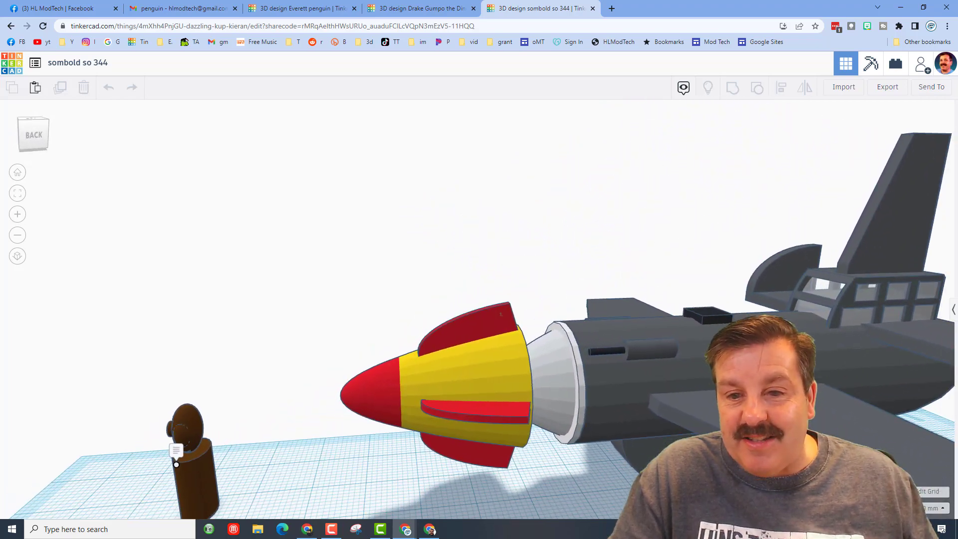
Show the jet beside the cow plane and cow aviator, then switch to Drake Gumpo the Dino
click(855, 294)
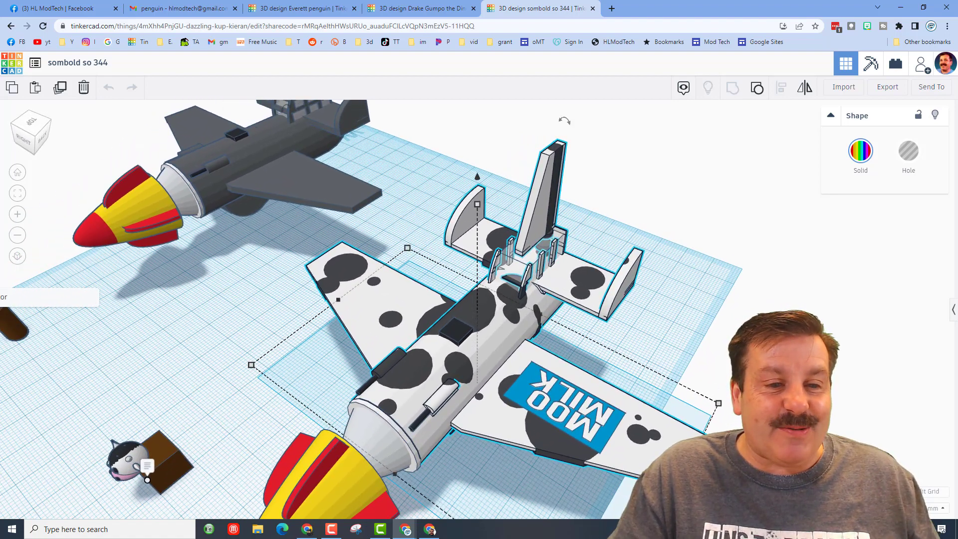
click(119, 461)
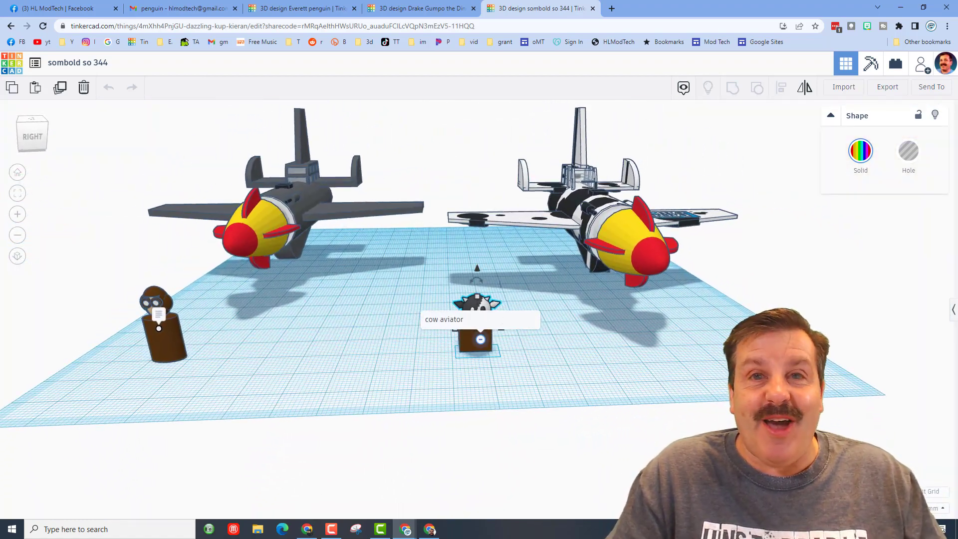
click(419, 8)
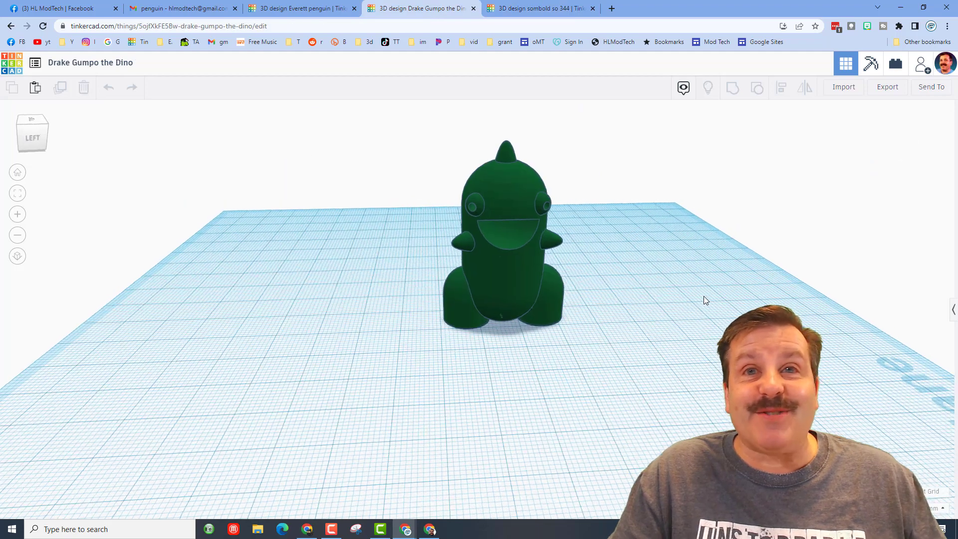
mouse_move(921, 63)
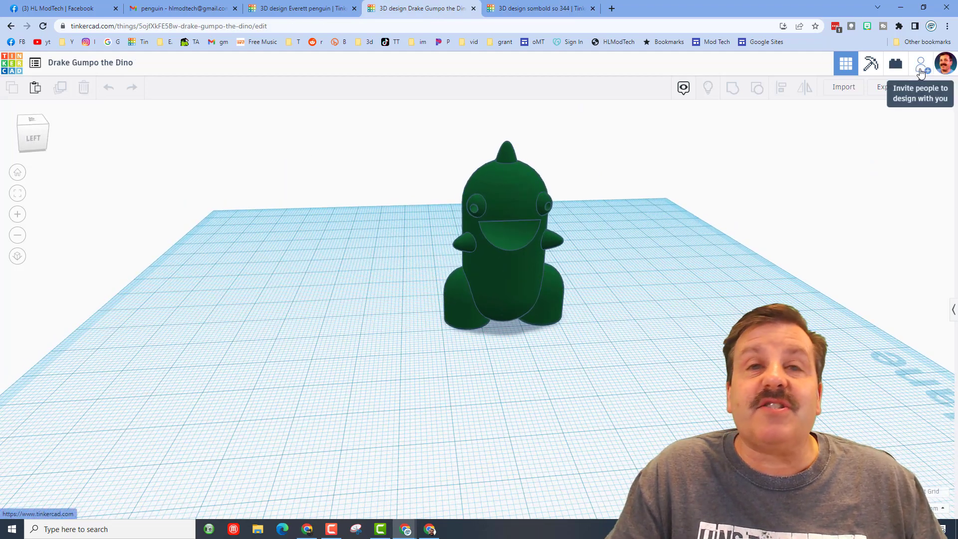
Copy the collaboration share link for the Drake Gumpo the Dino design
click(921, 63)
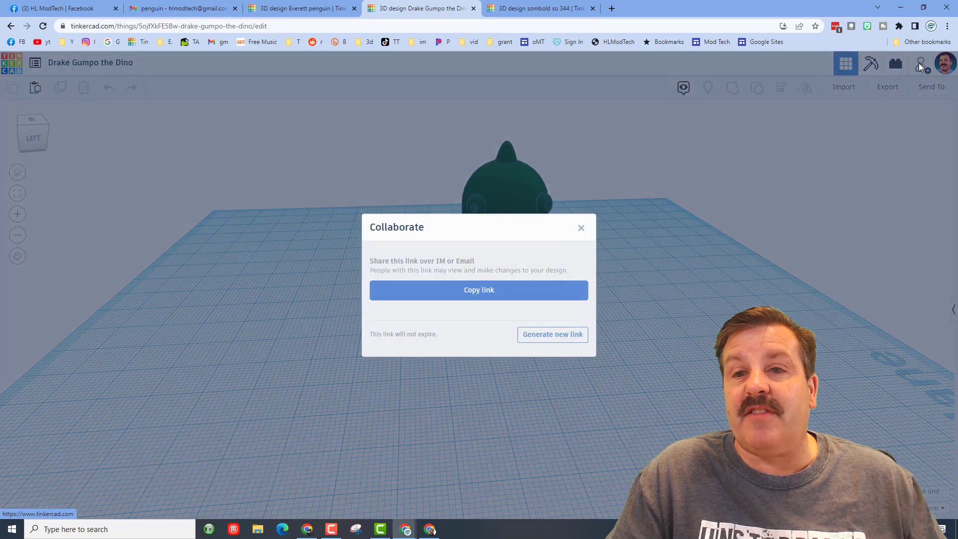
click(551, 334)
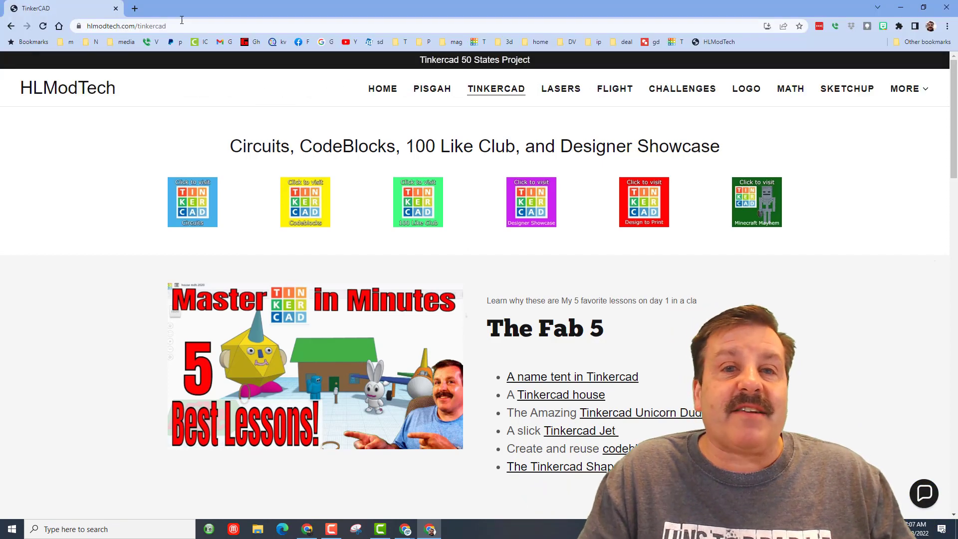
mouse_move(186, 271)
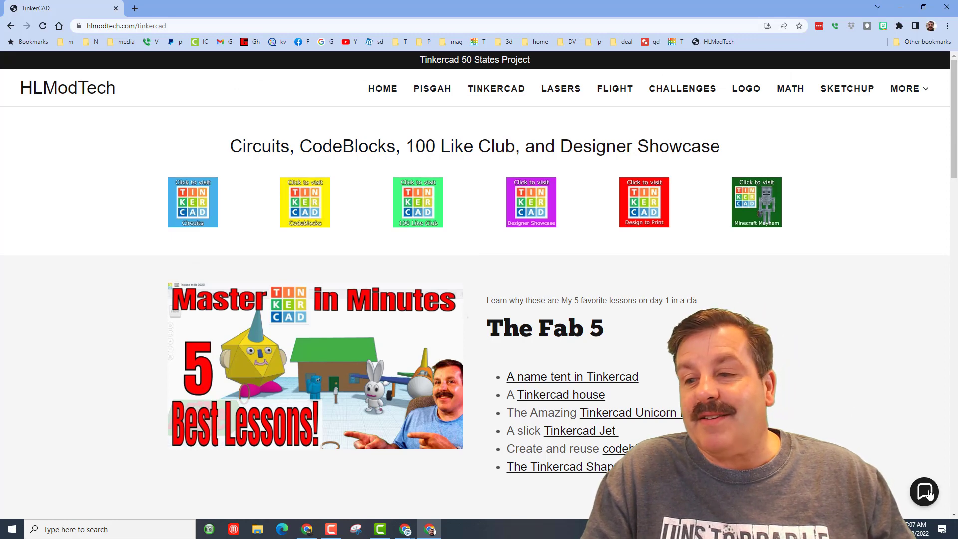
Open and close the Contact Us chat, then go to the Designer Showcase page
click(924, 493)
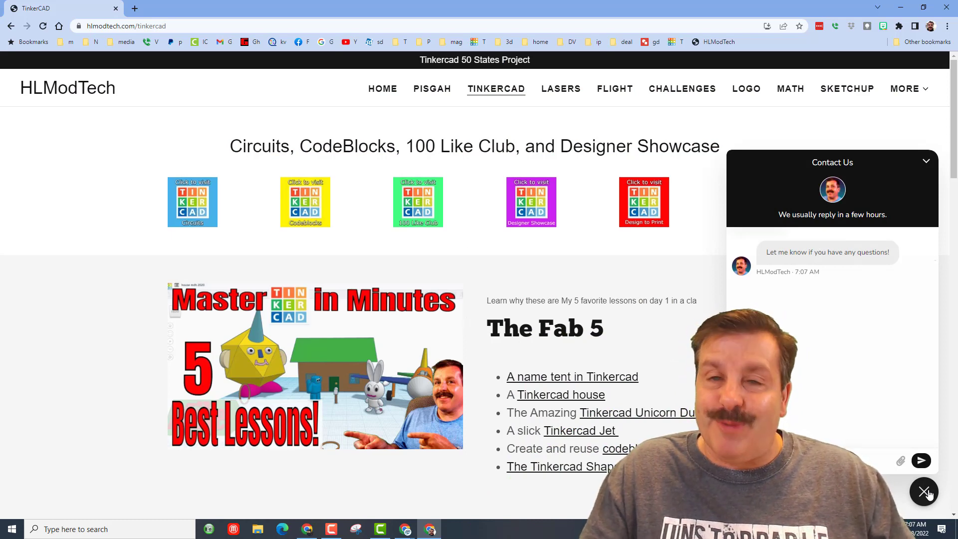
click(923, 492)
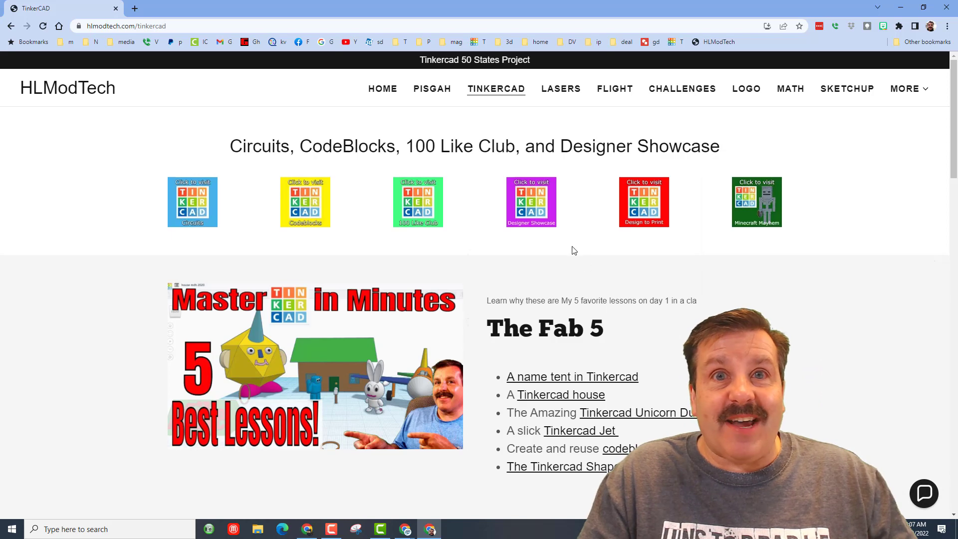
click(530, 202)
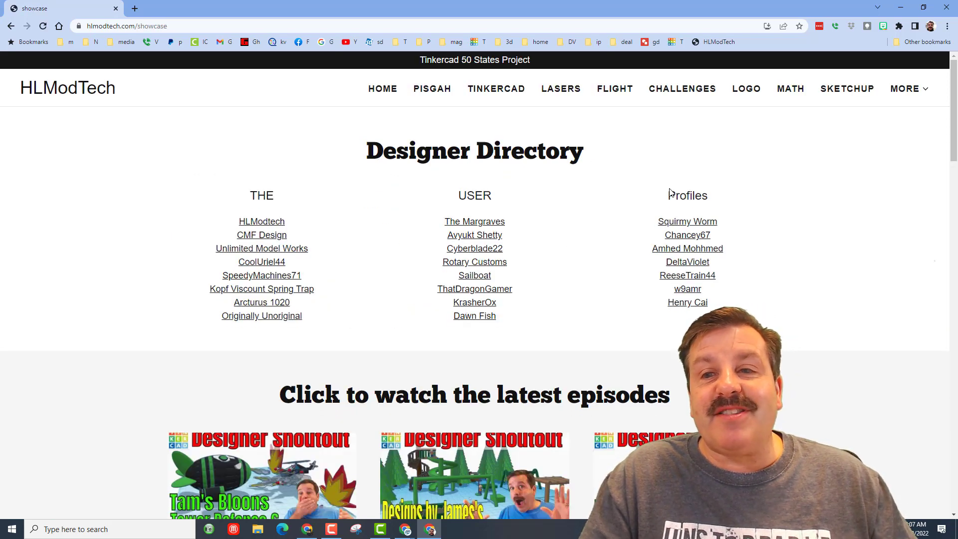
mouse_move(261, 248)
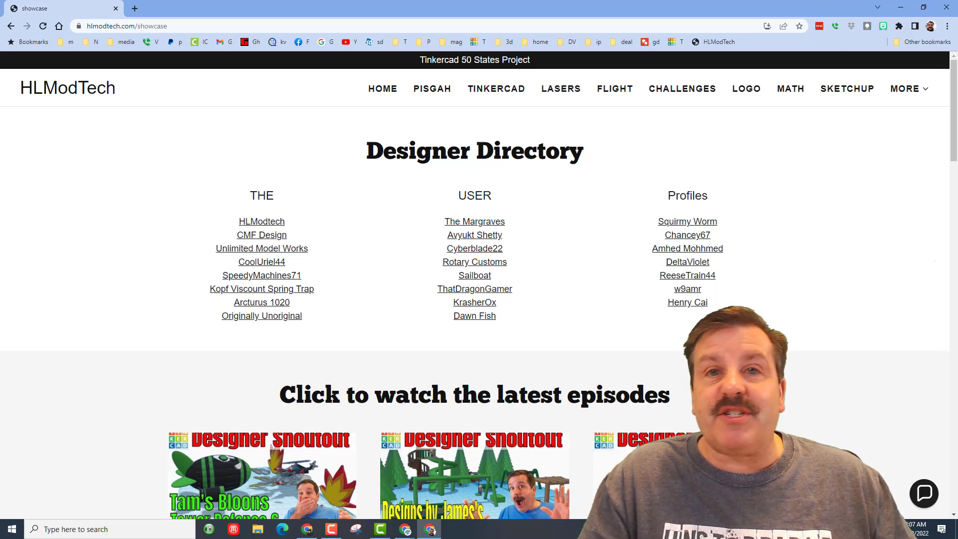
mouse_move(890, 475)
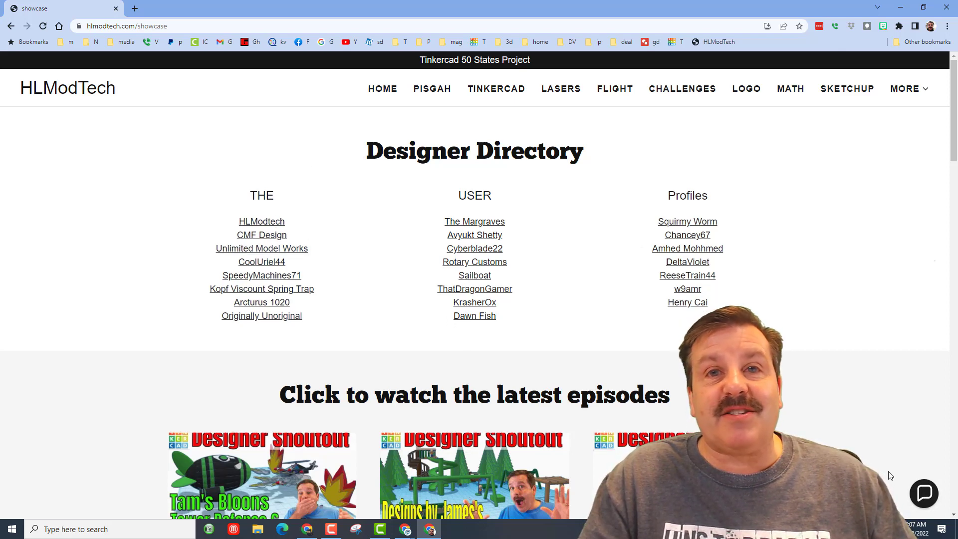
mouse_move(479, 419)
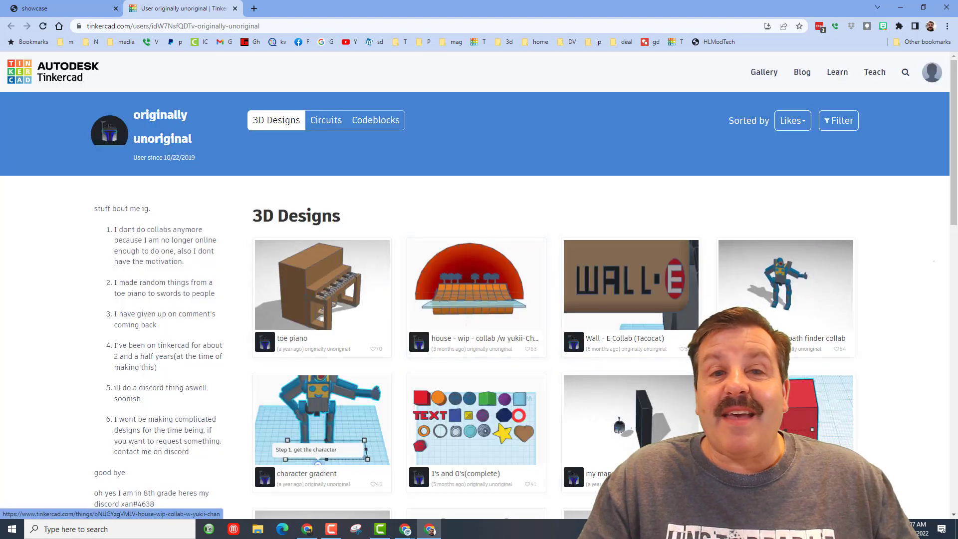
mouse_move(322, 284)
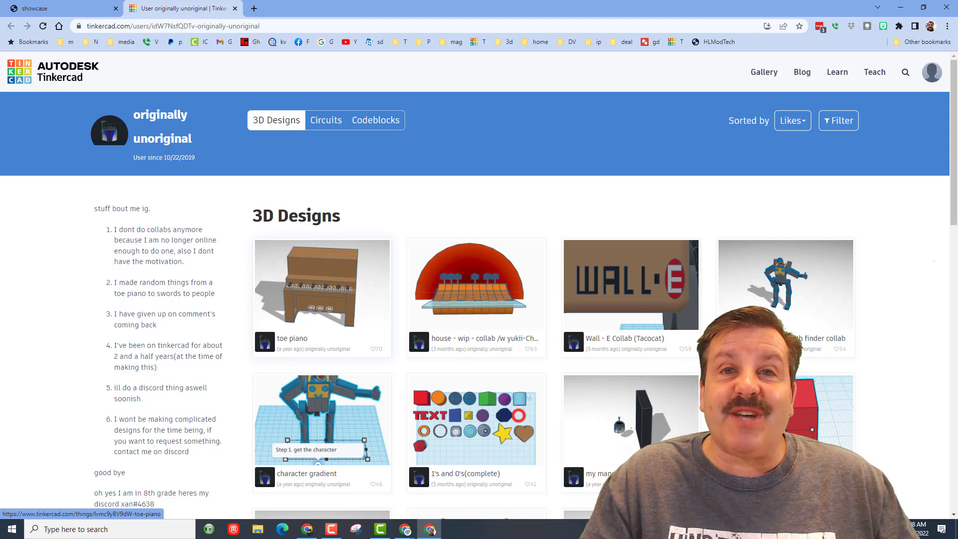
Open the toe piano design by originally unoriginal and show its reaction options
click(321, 283)
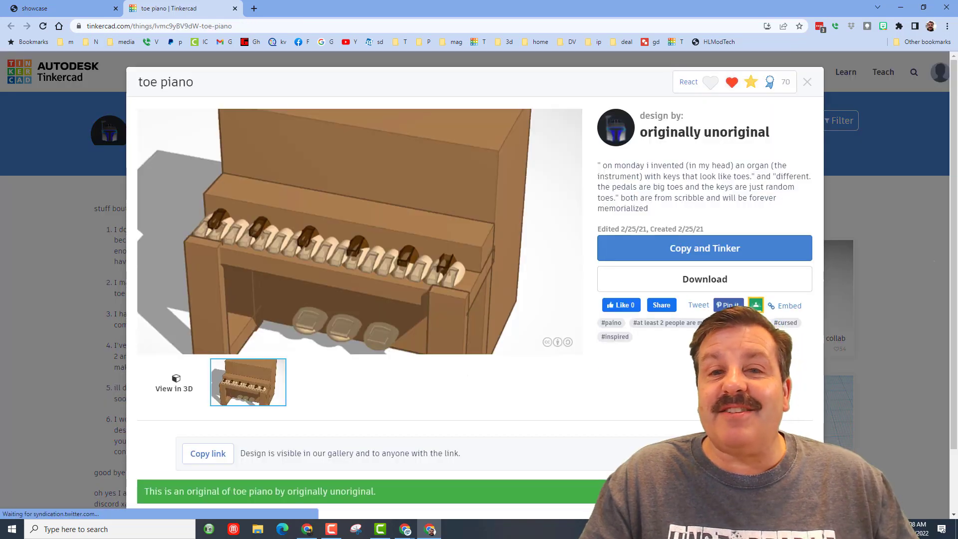
click(689, 81)
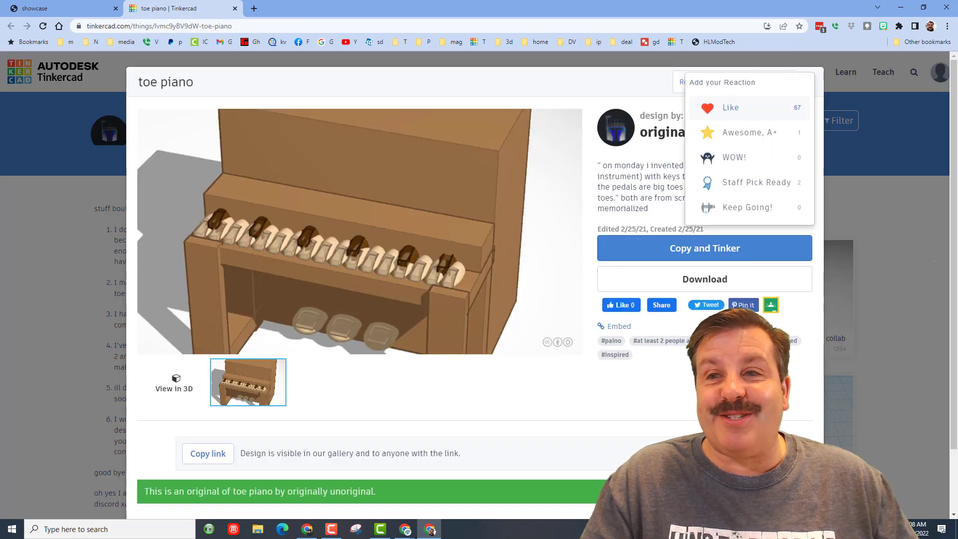